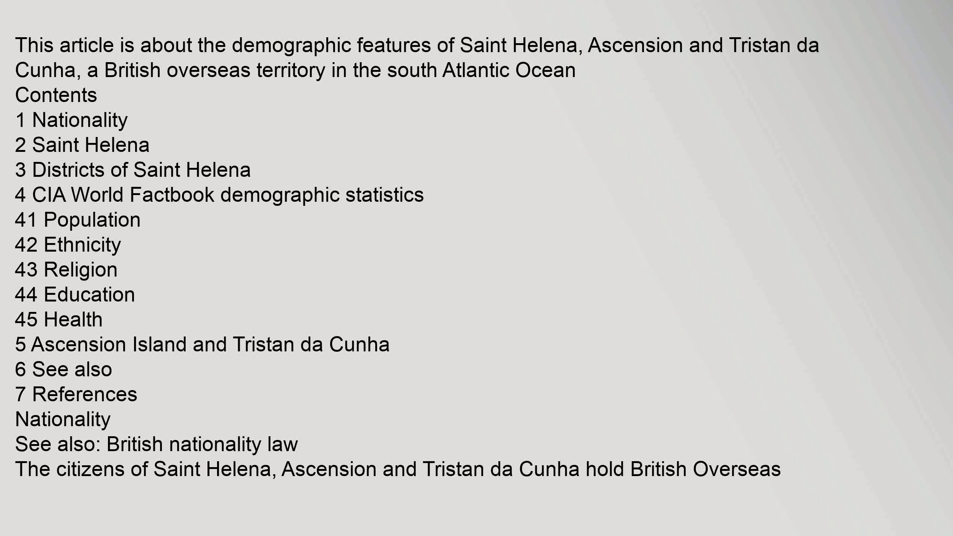
scroll("down", 3)
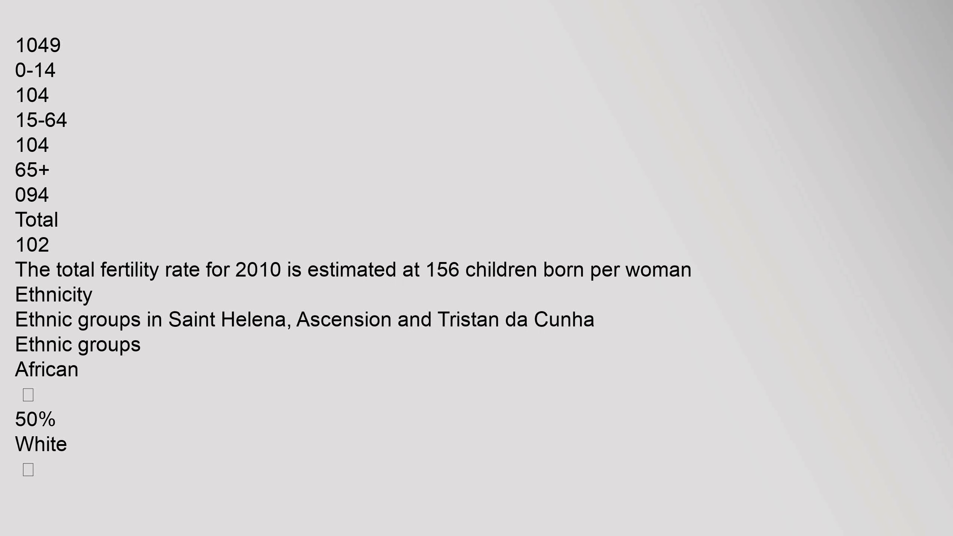
scroll("down", 3)
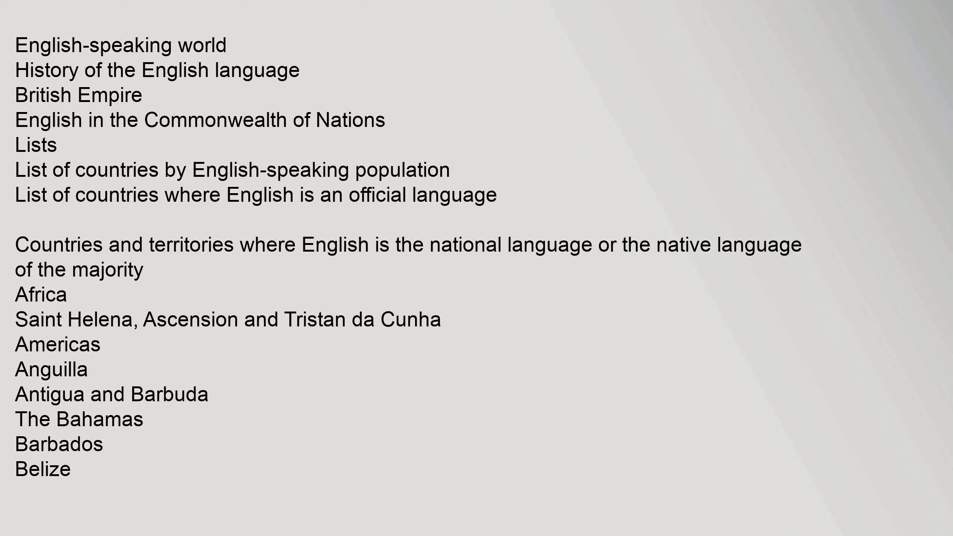
scroll("down", 3)
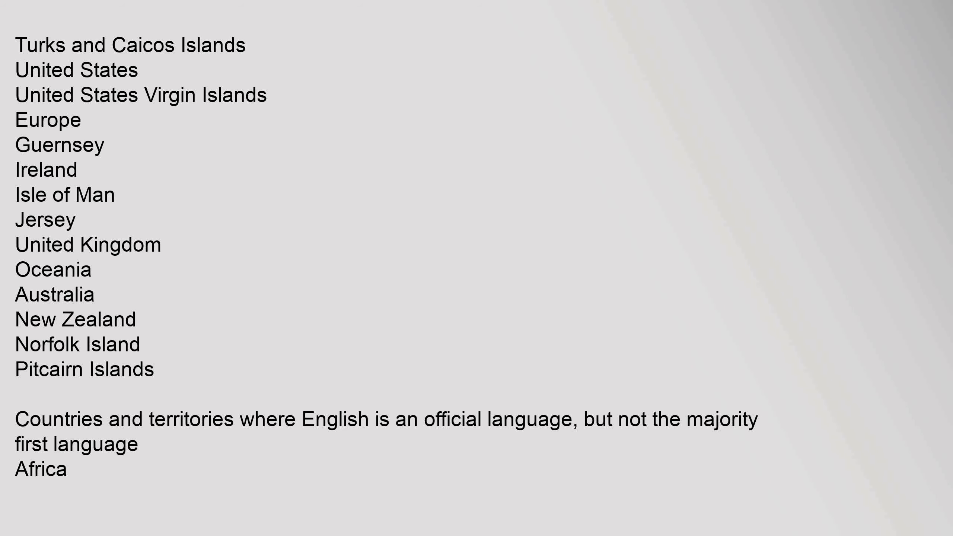